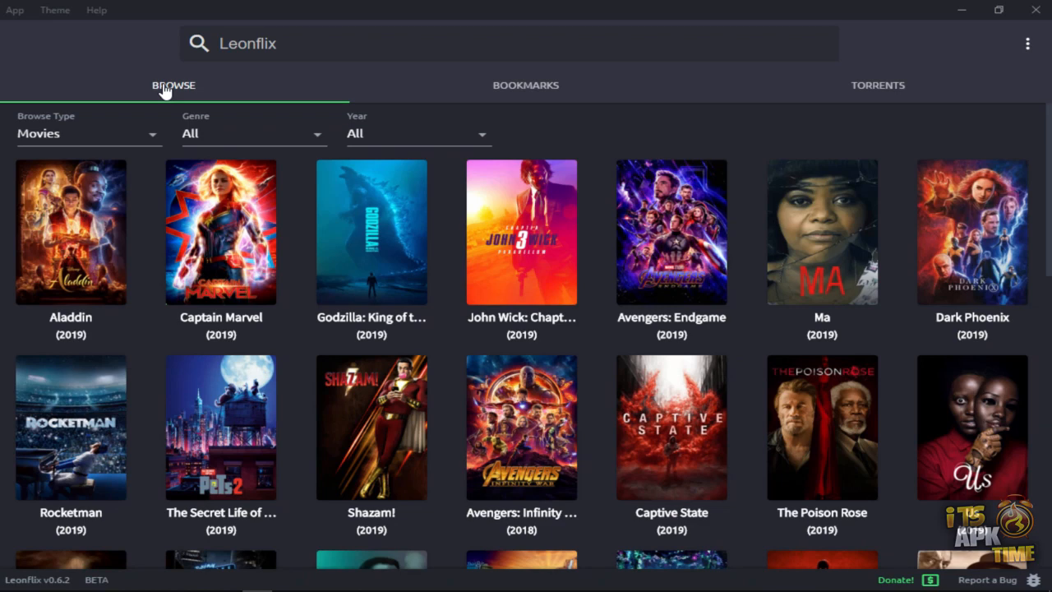
mouse_move(919, 26)
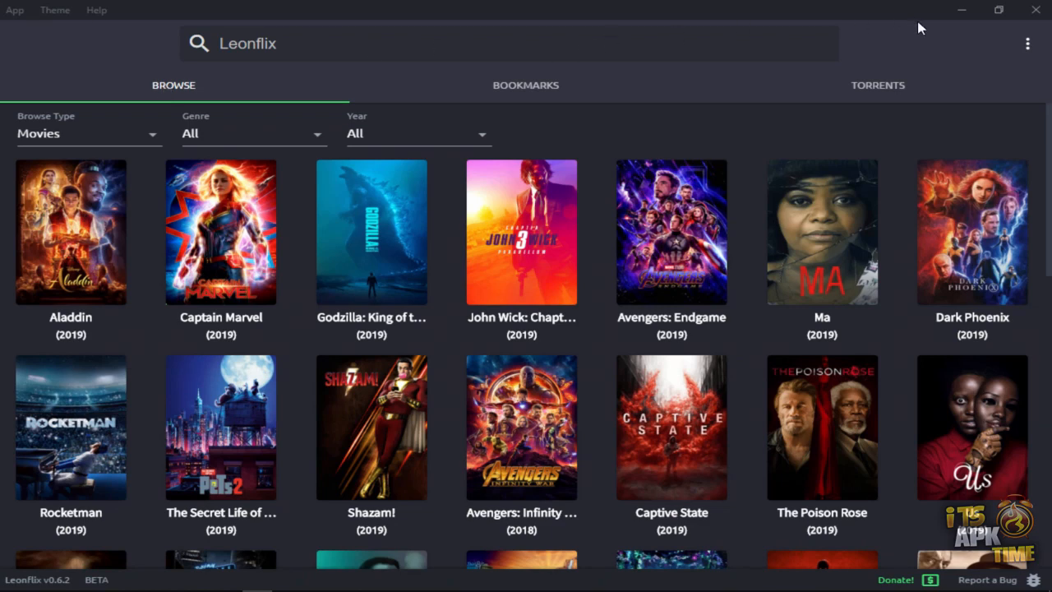
mouse_move(947, 51)
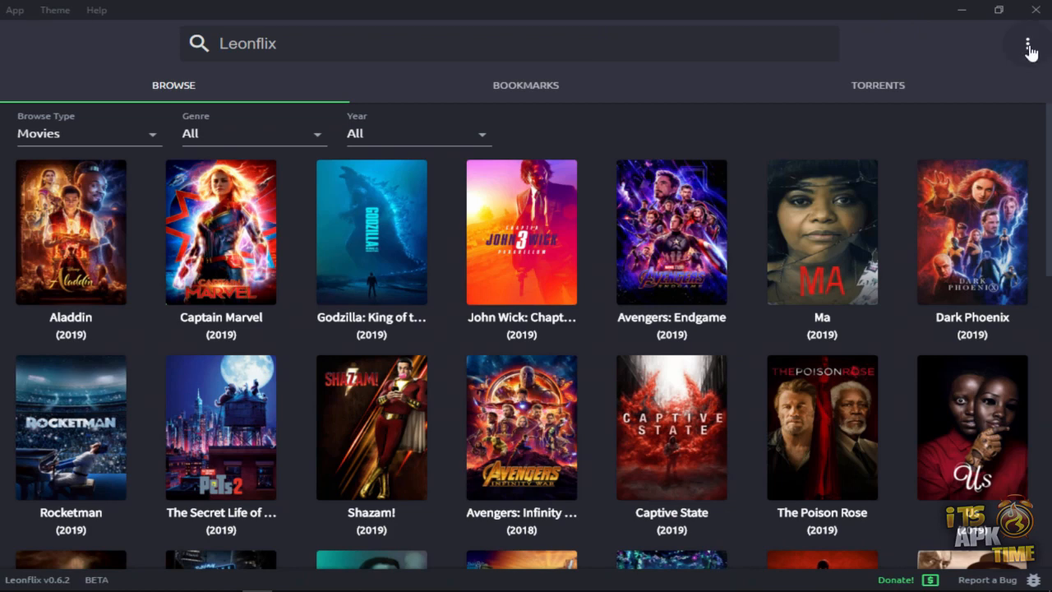
- Bring up the three-dot options menu from the 2019 movie browse page
left_click(1027, 44)
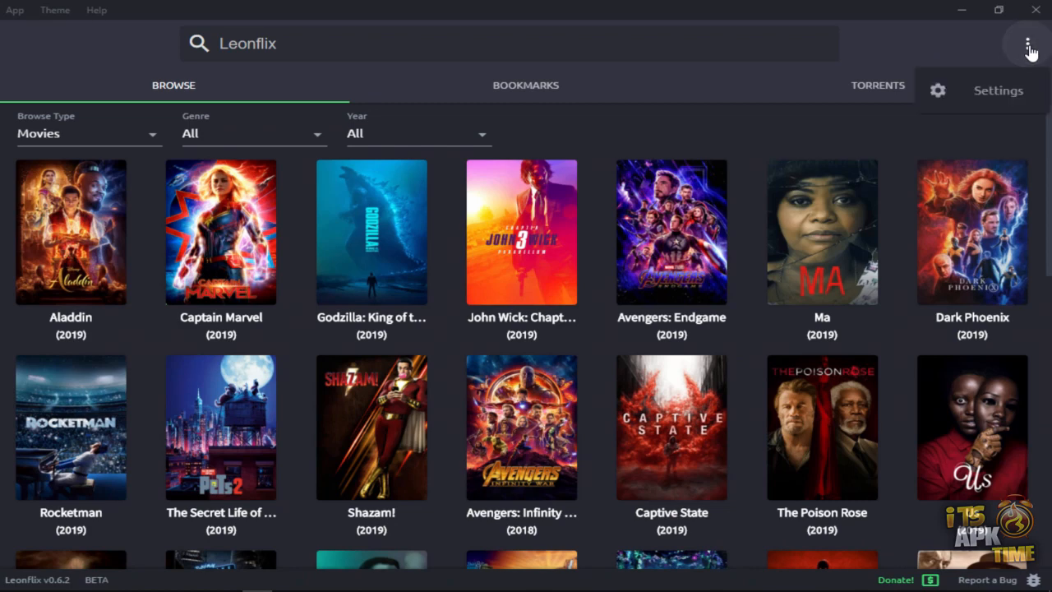
mouse_move(1006, 101)
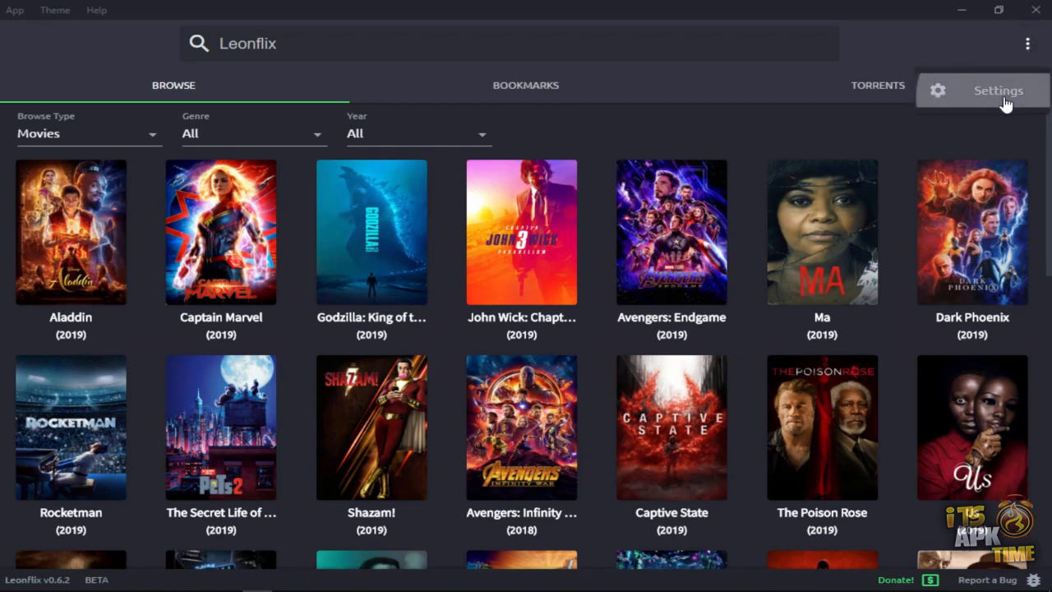
- Review the Modules settings list of enabled modules such as odb, onmovies and sockshare
left_click(999, 90)
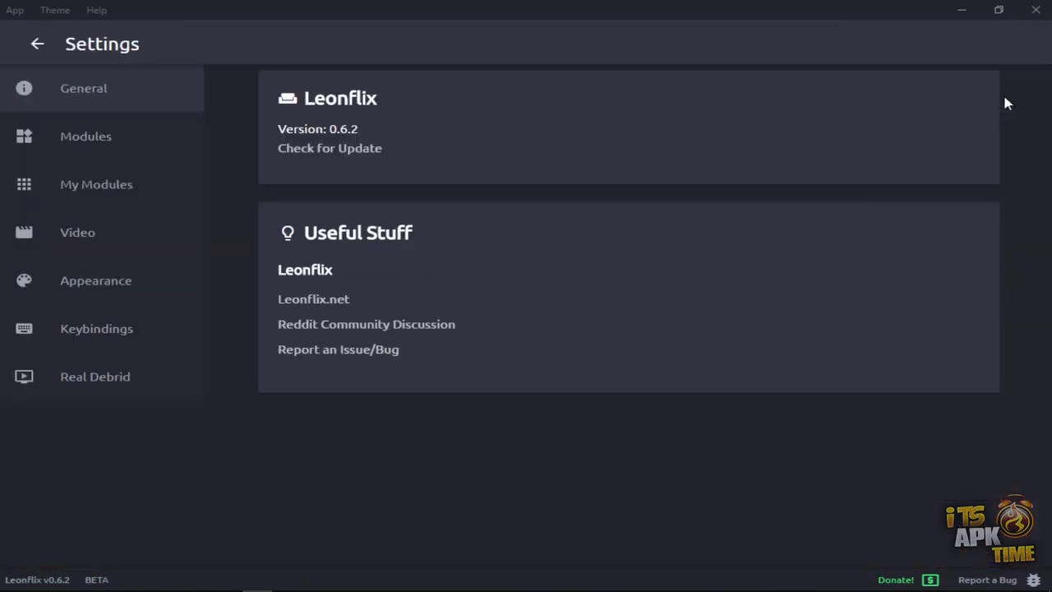
mouse_move(102, 140)
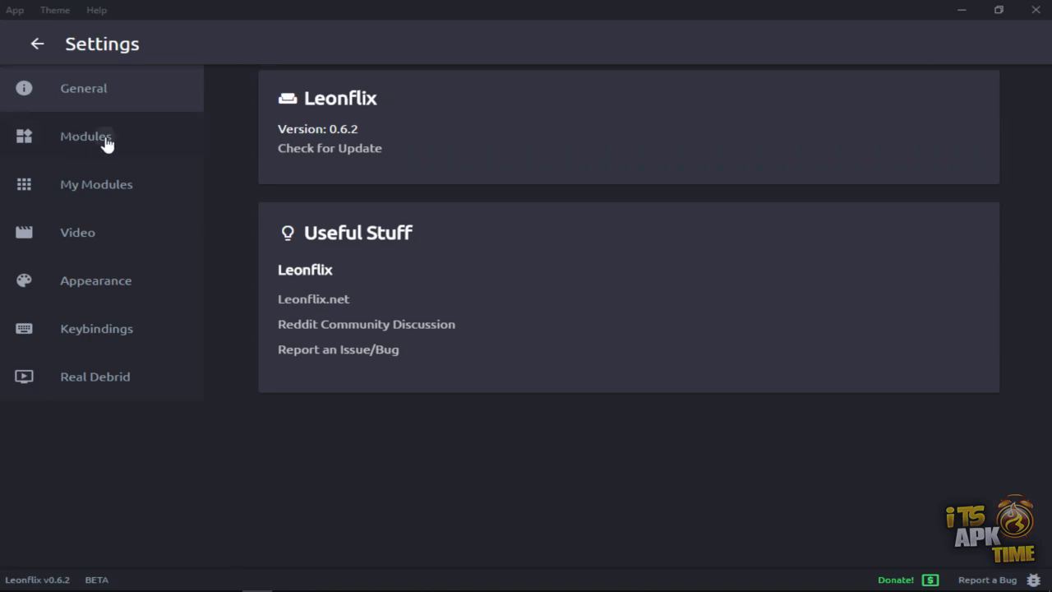
left_click(86, 137)
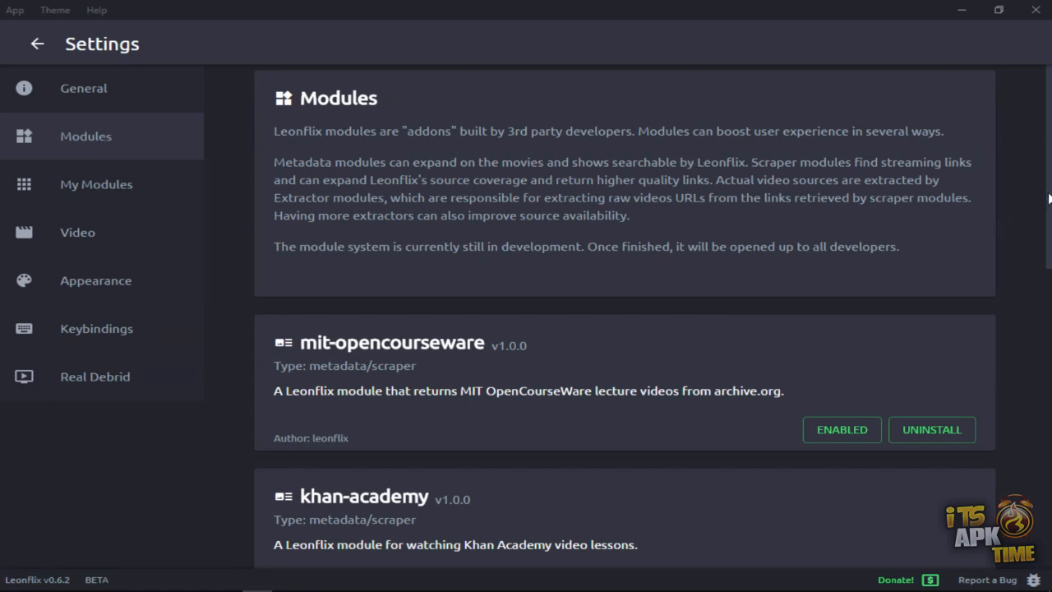
scroll("down", 3)
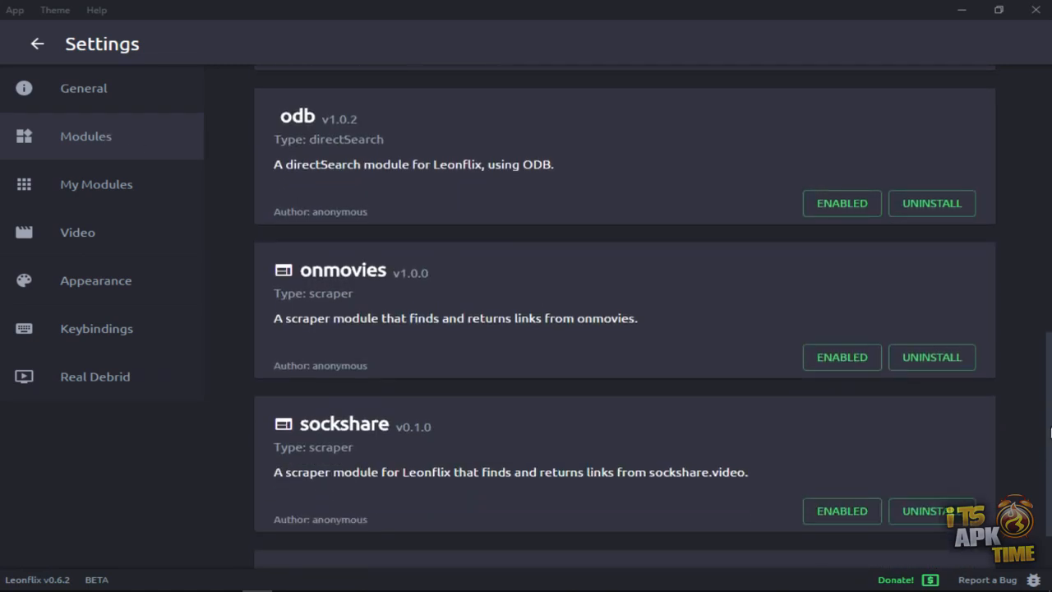
scroll("down", 3)
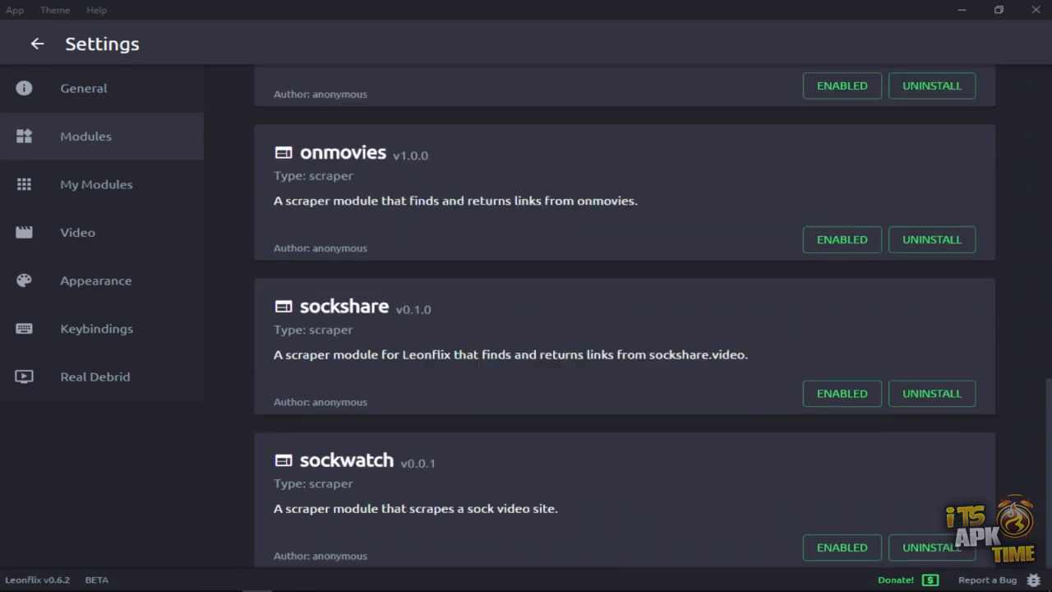
scroll("down", 3)
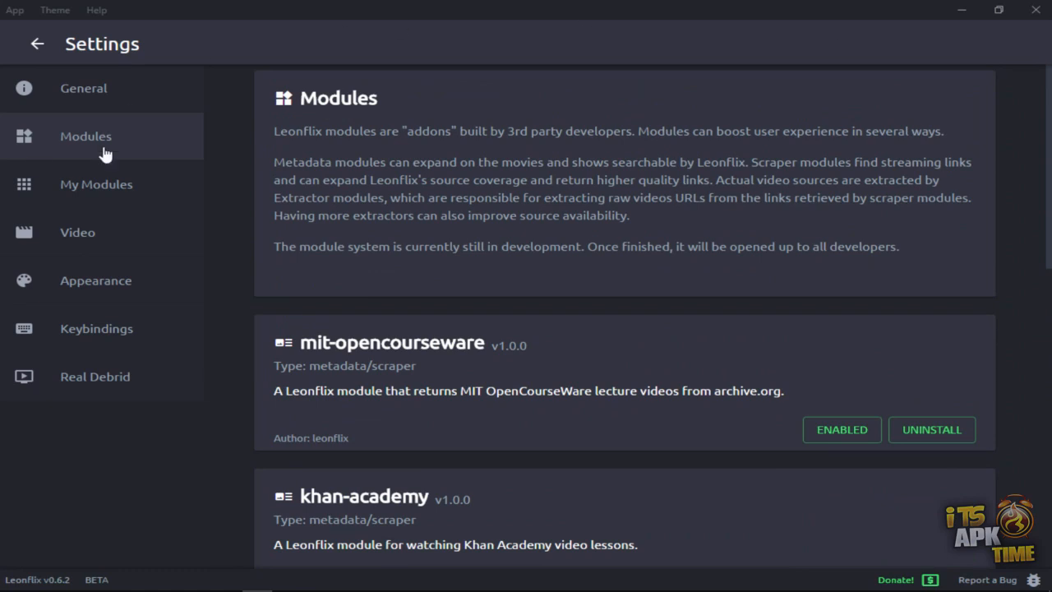
mouse_move(96, 388)
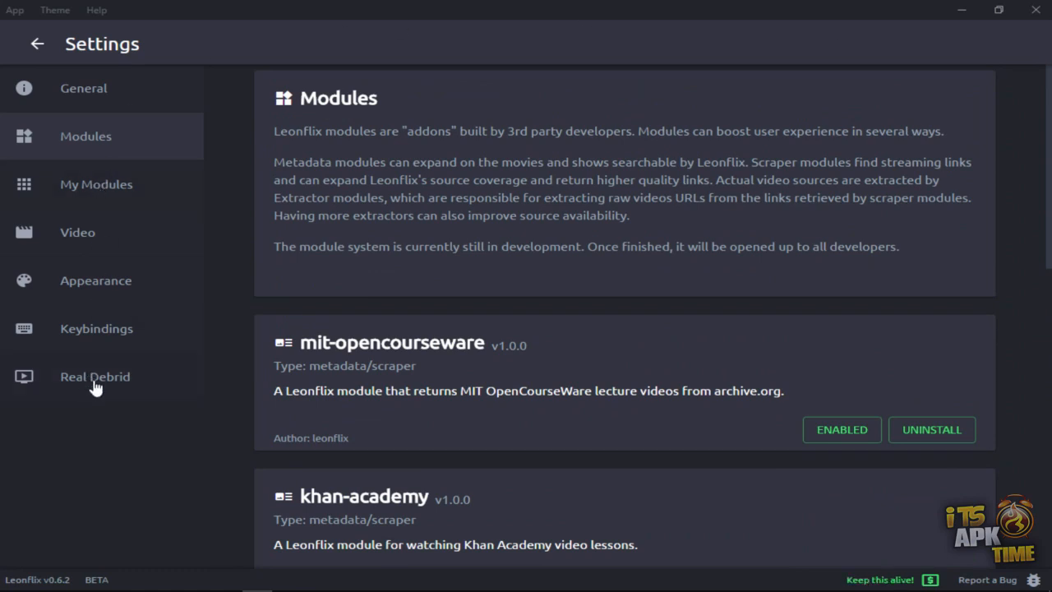
- Begin Real Debrid authentication via OBTAIN AUTHENTICATION so it continues in the browser
left_click(95, 377)
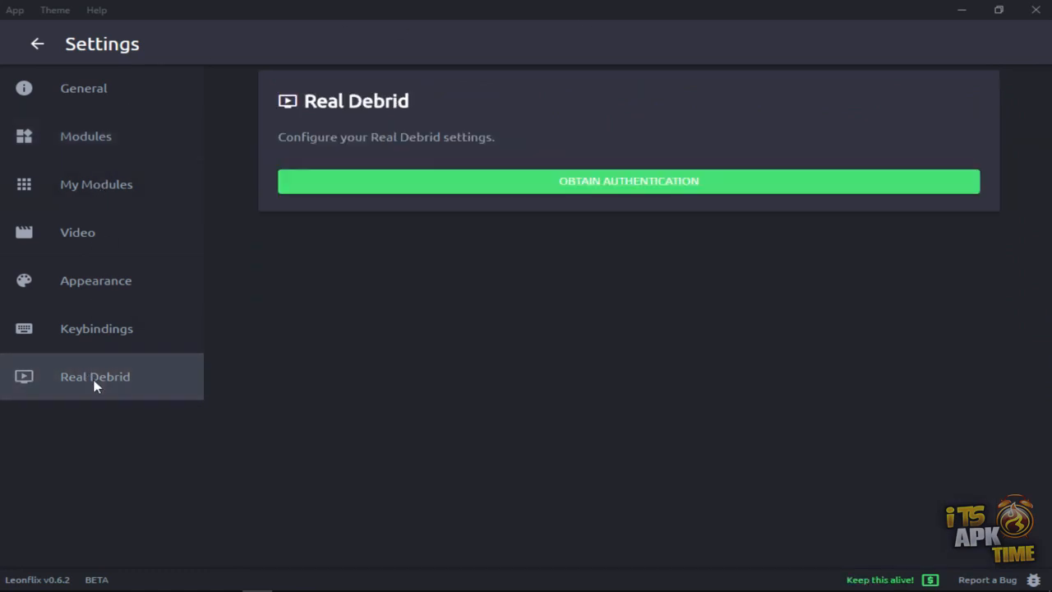
mouse_move(96, 395)
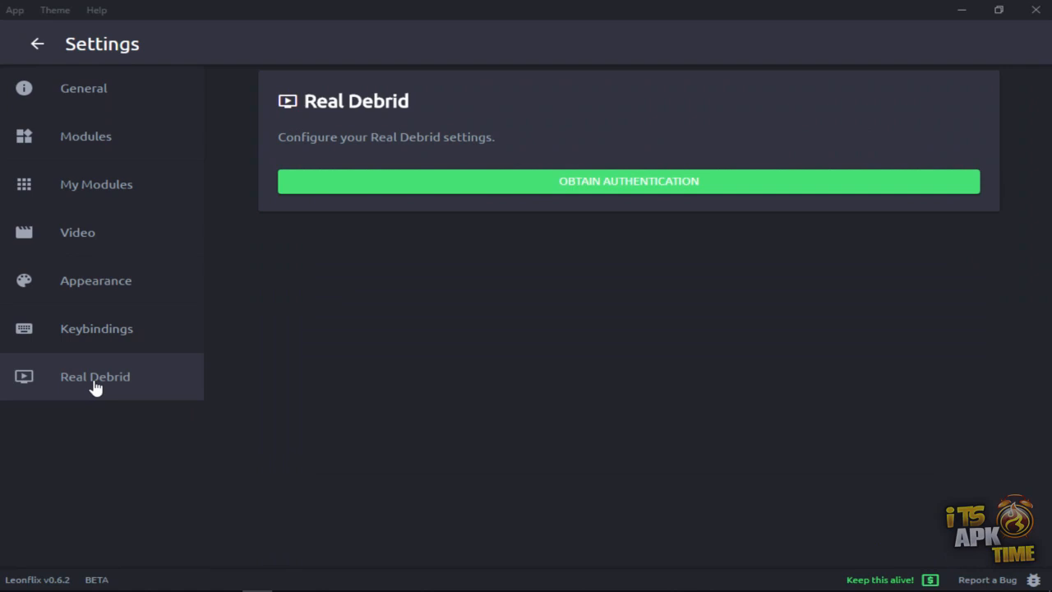
mouse_move(605, 189)
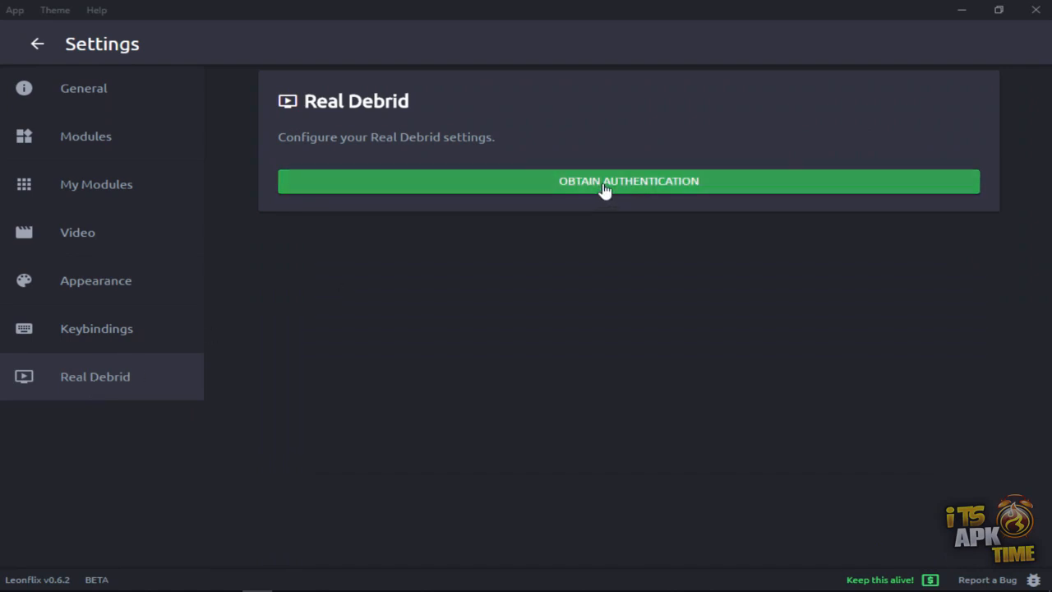
left_click(605, 183)
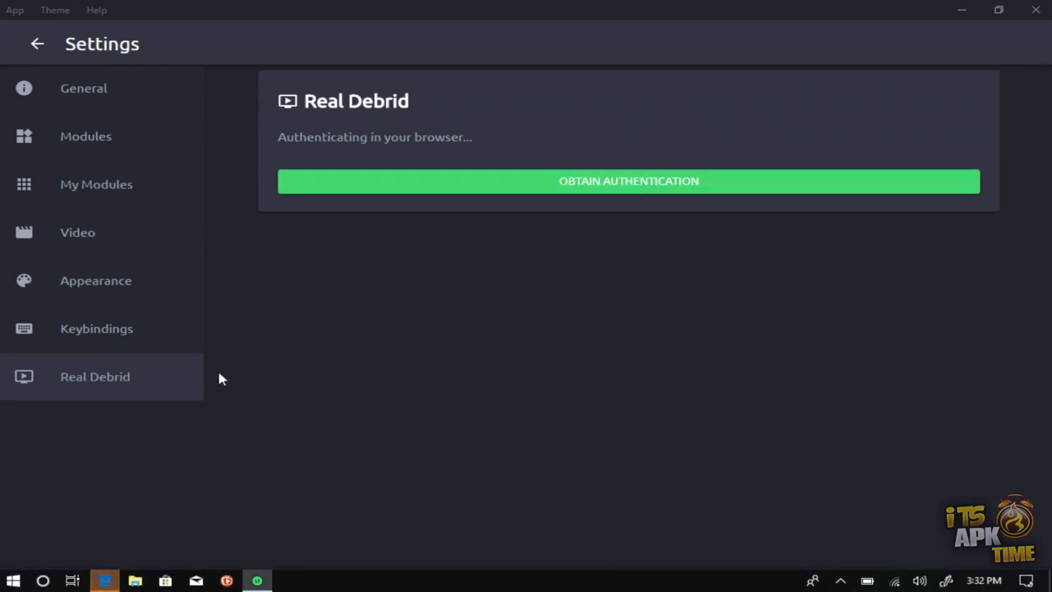
left_click(628, 181)
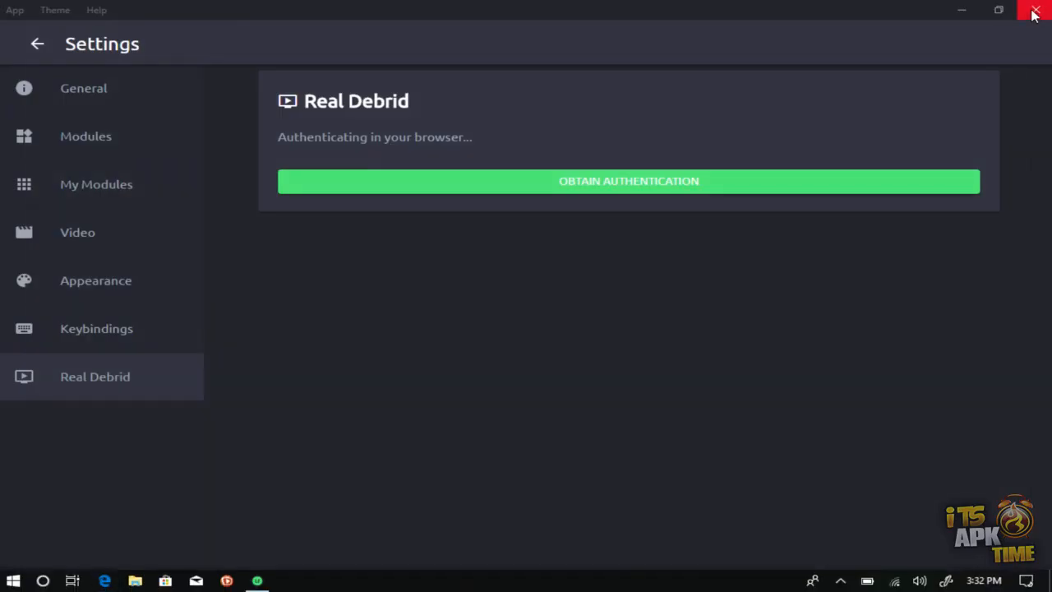
mouse_move(36, 44)
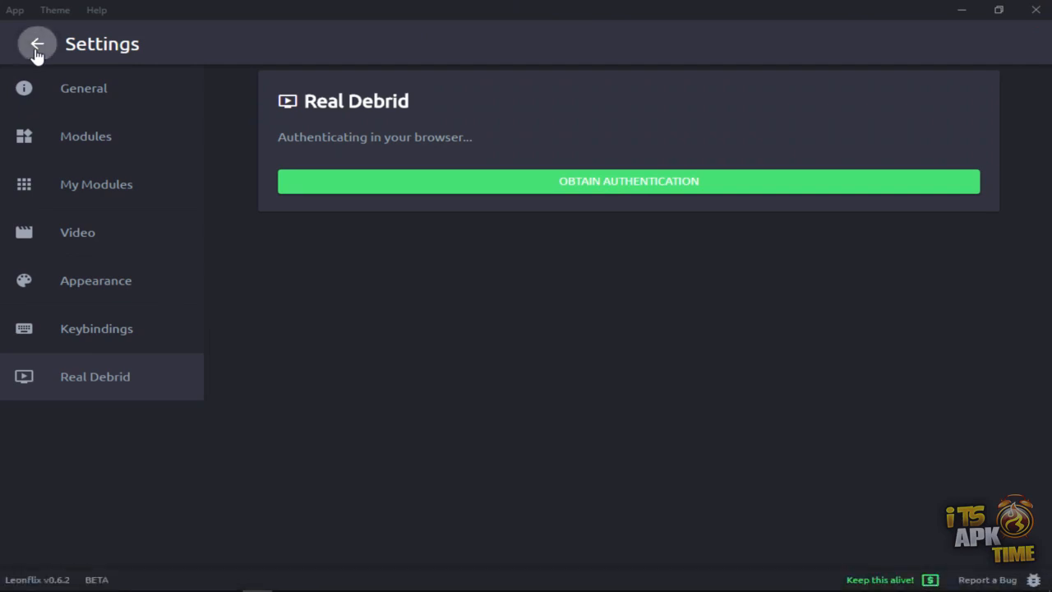
- Return to Browse and view the Captain Marvel (2019) details page
left_click(33, 44)
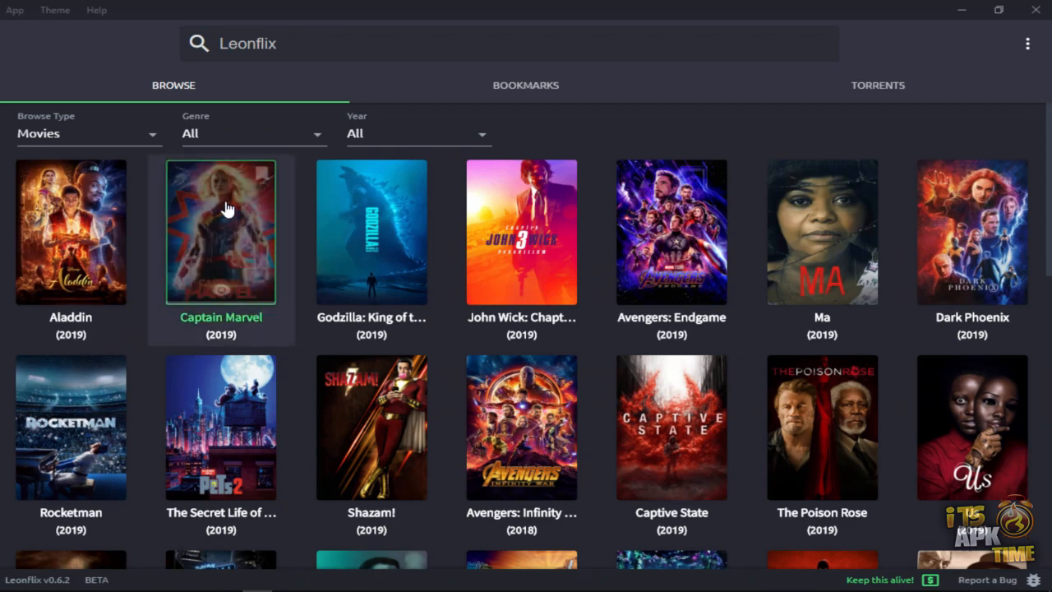
mouse_move(222, 243)
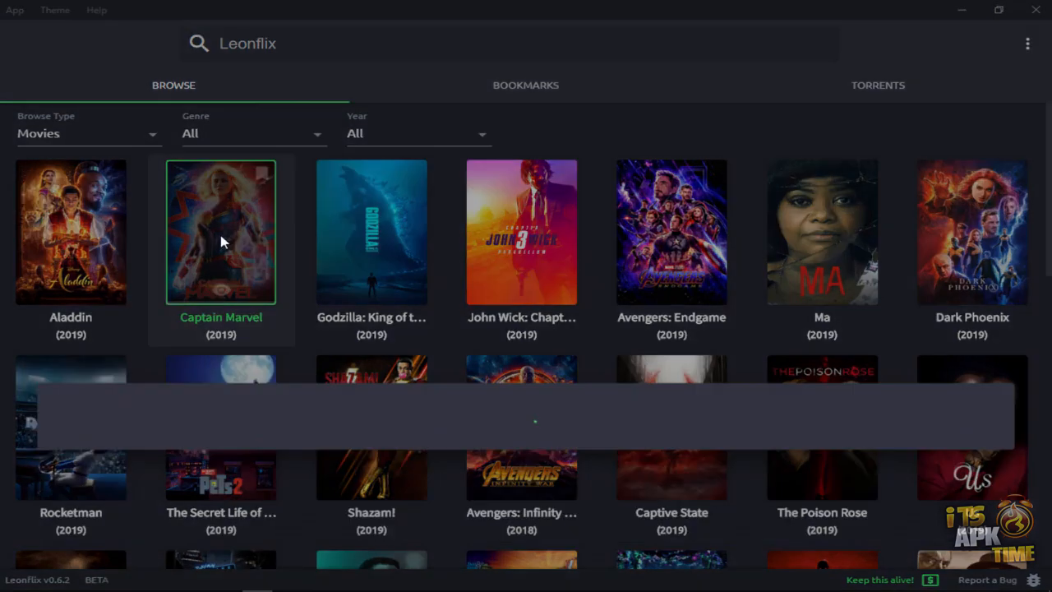
left_click(220, 239)
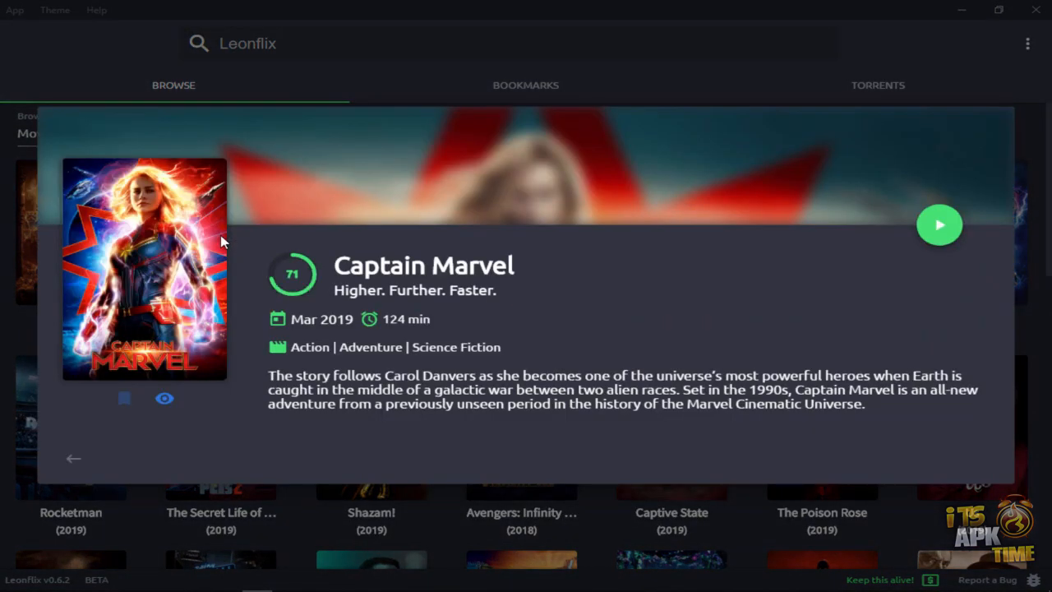
mouse_move(750, 187)
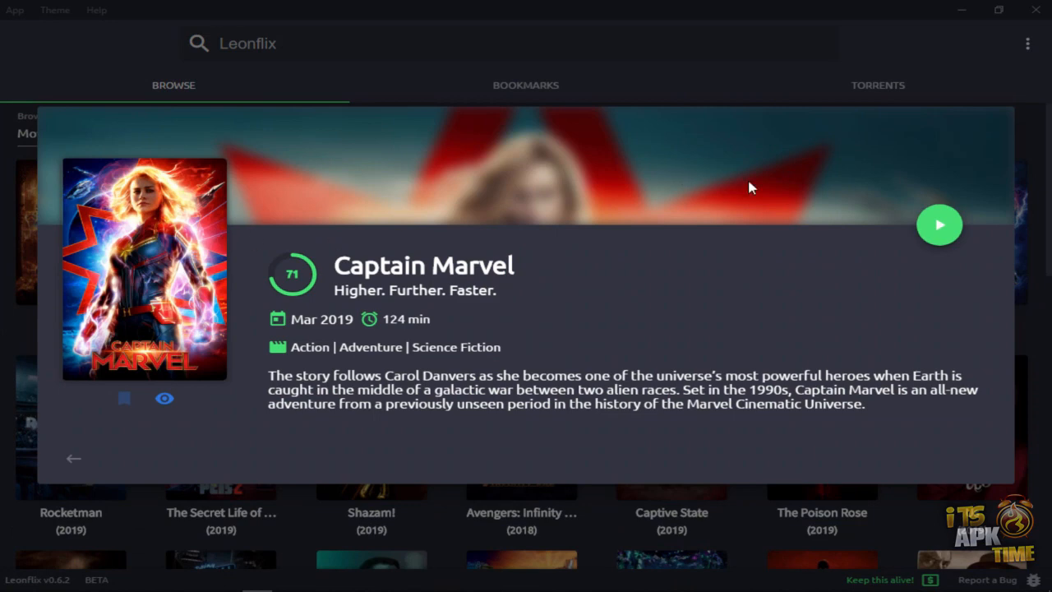
- Play Captain Marvel from the first fvs.io link among its three sources
left_click(941, 224)
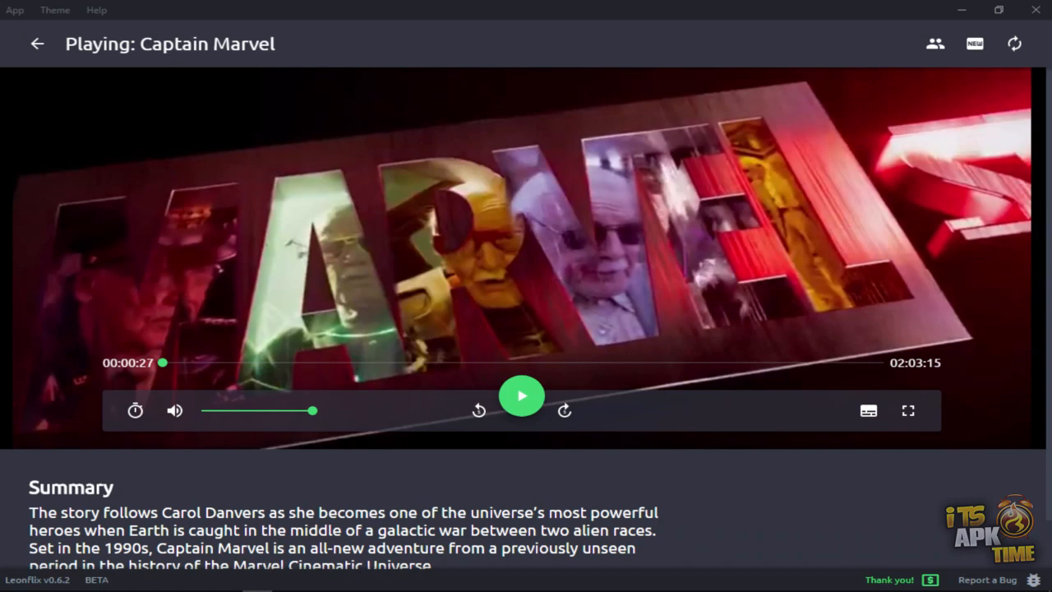
mouse_move(953, 292)
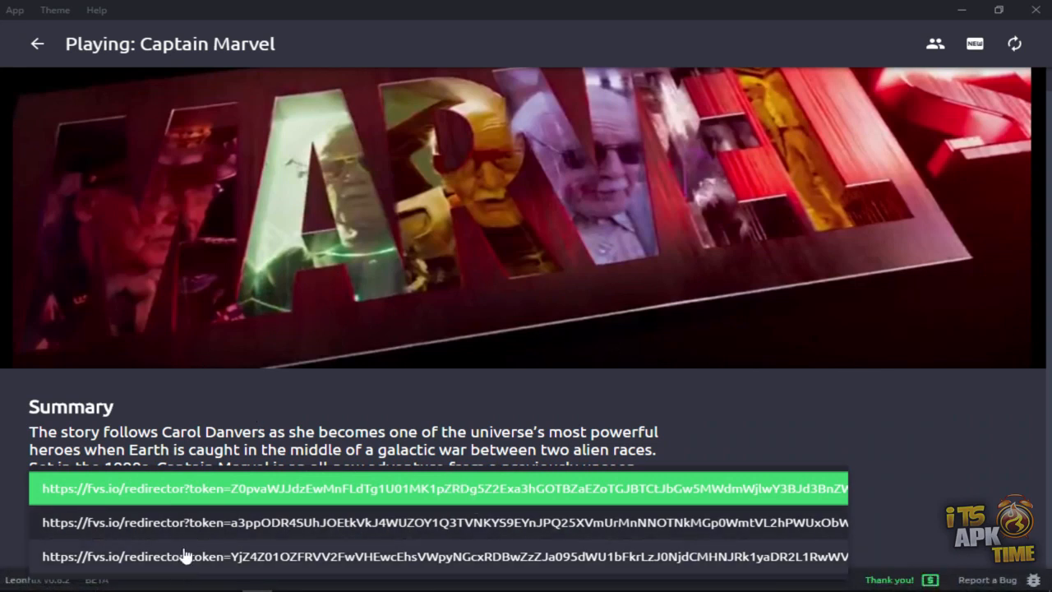
mouse_move(429, 556)
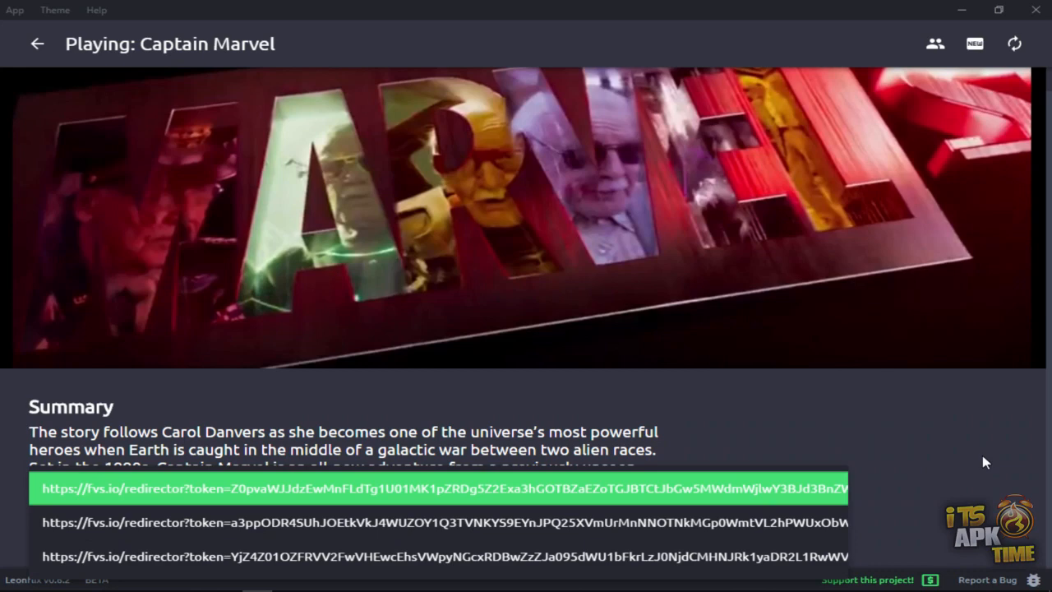
mouse_move(977, 470)
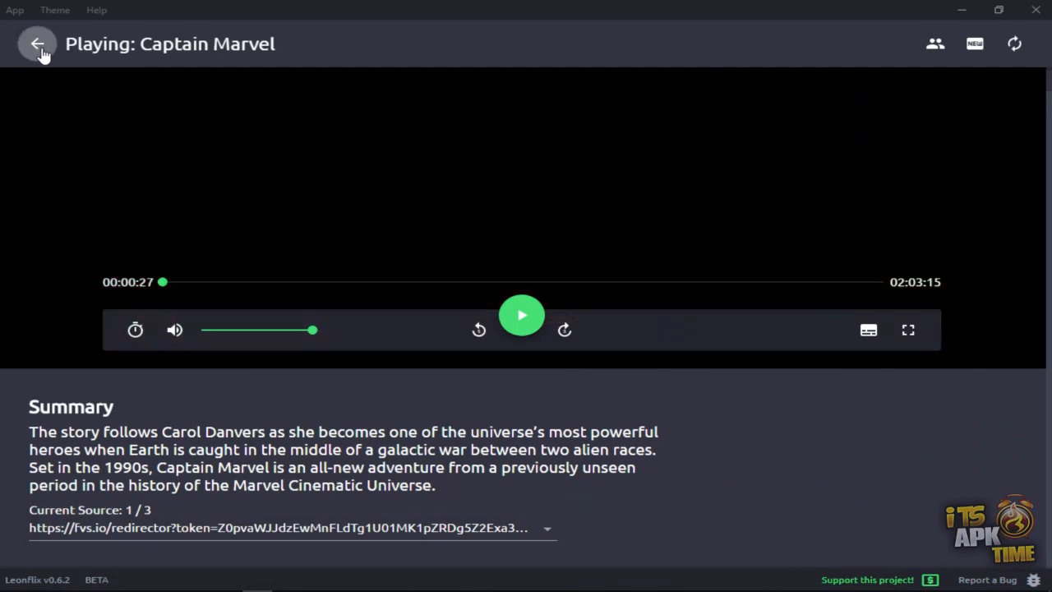
- Restart Captain Marvel from its details card, now finding eleven sources
left_click(36, 44)
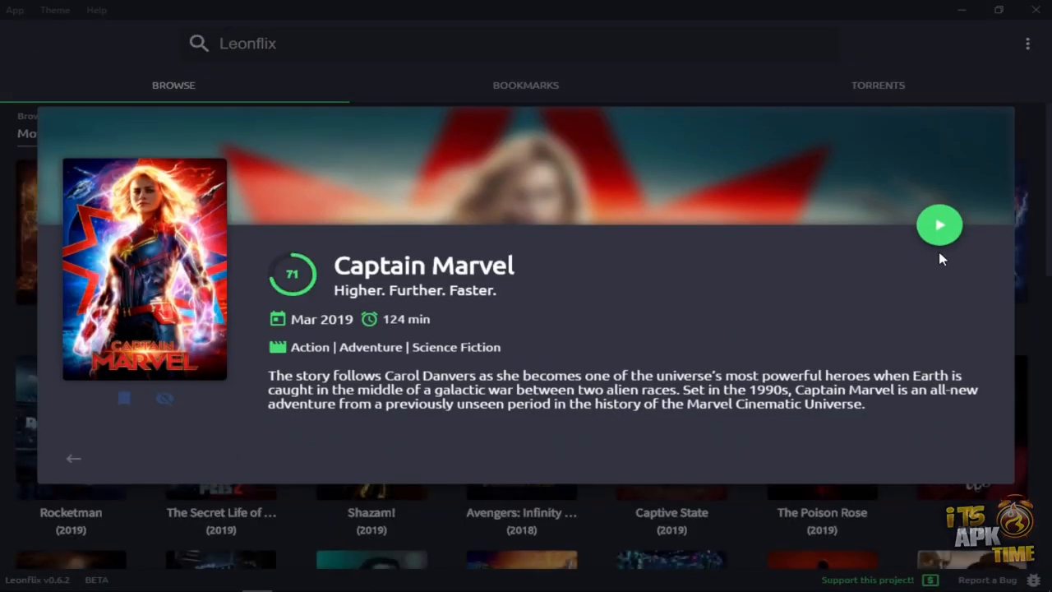
left_click(941, 223)
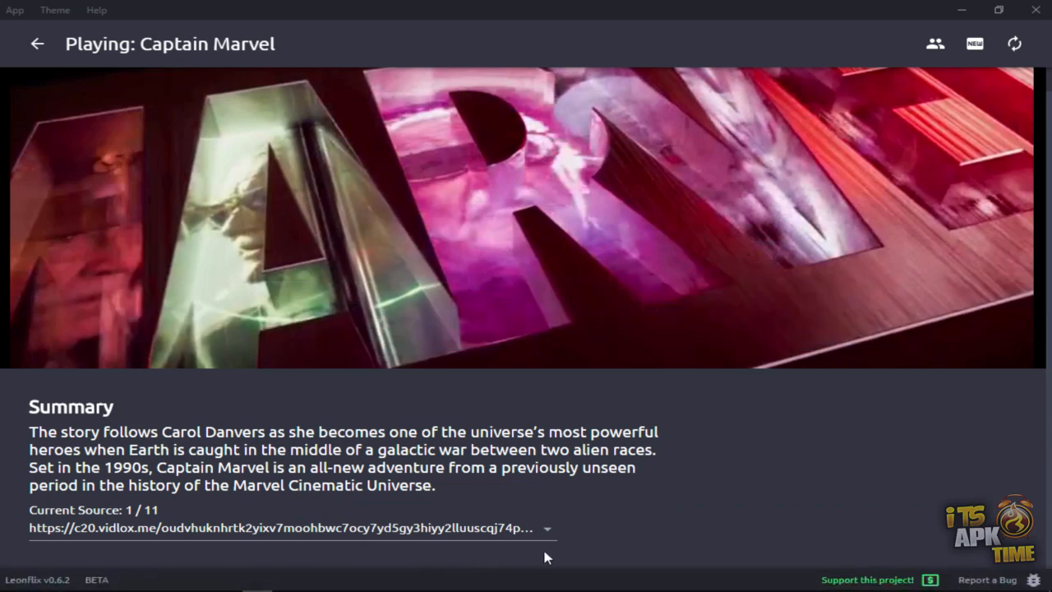
- Switch the current source to the first vidlox.me link, then return to the details page
left_click(556, 529)
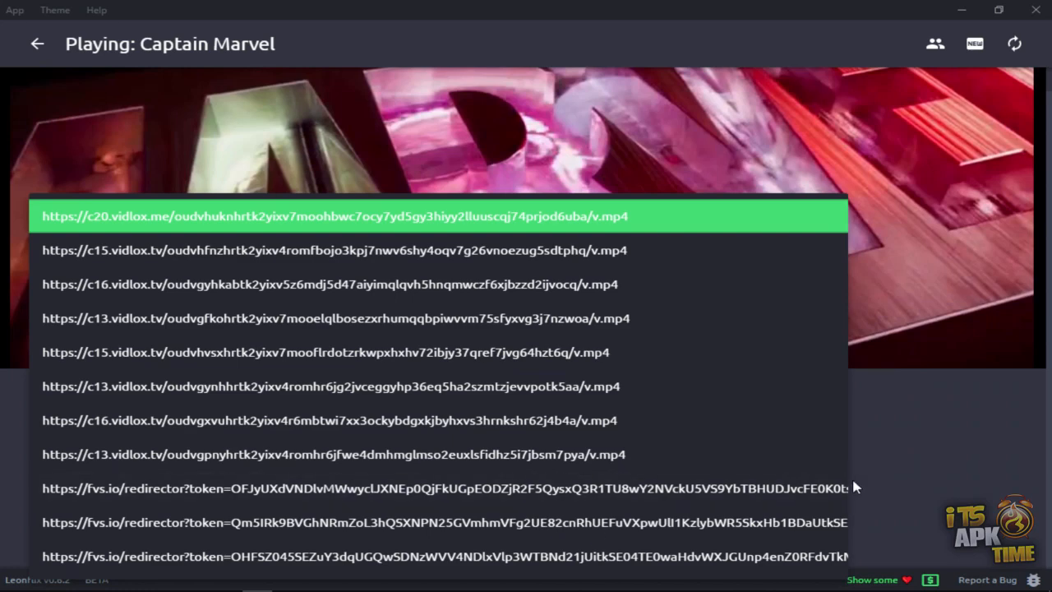
left_click(334, 215)
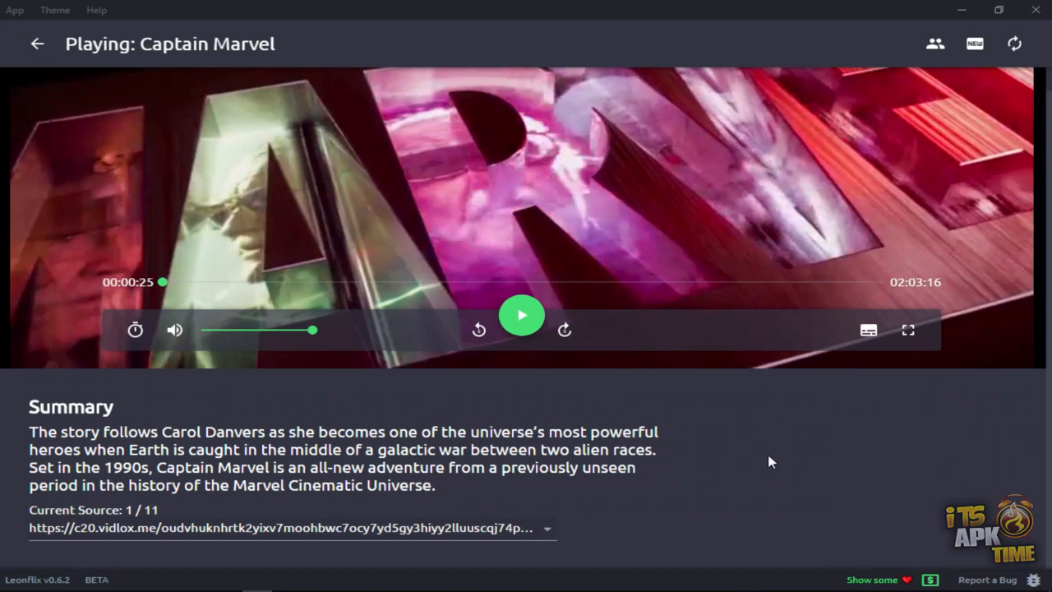
mouse_move(1015, 43)
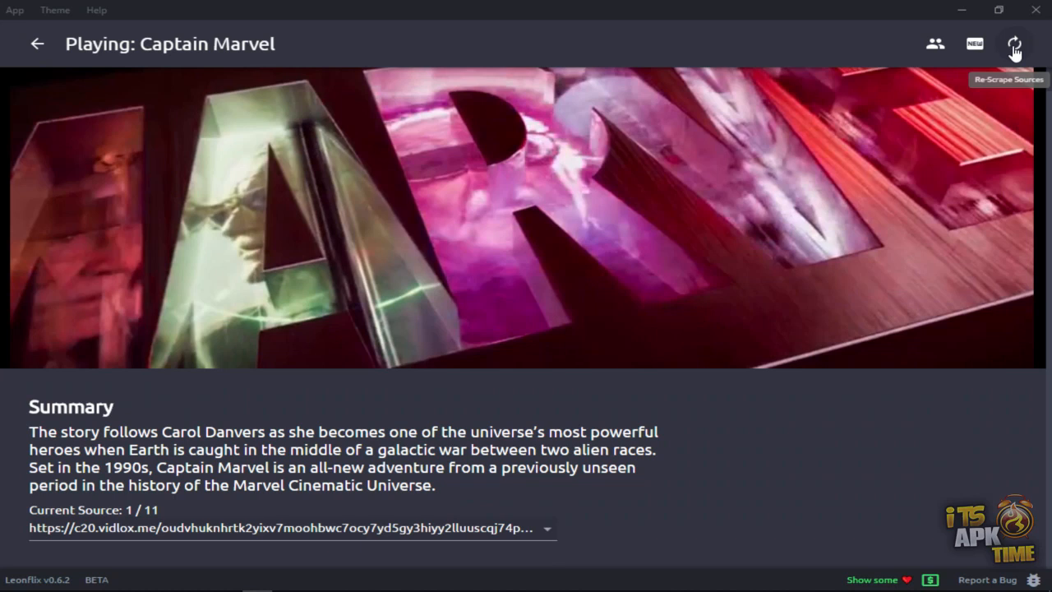
mouse_move(336, 7)
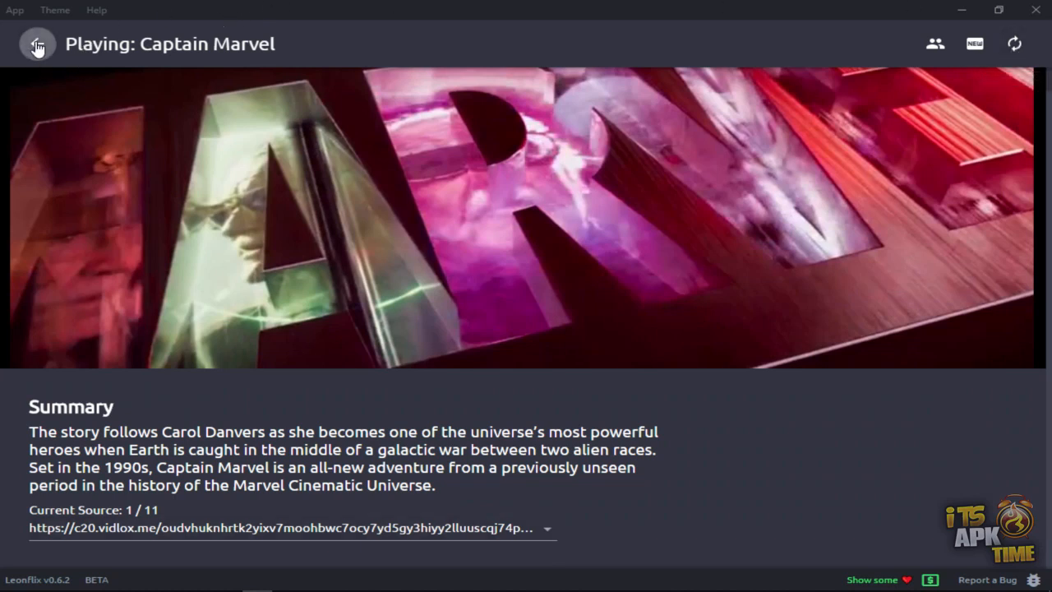
left_click(36, 44)
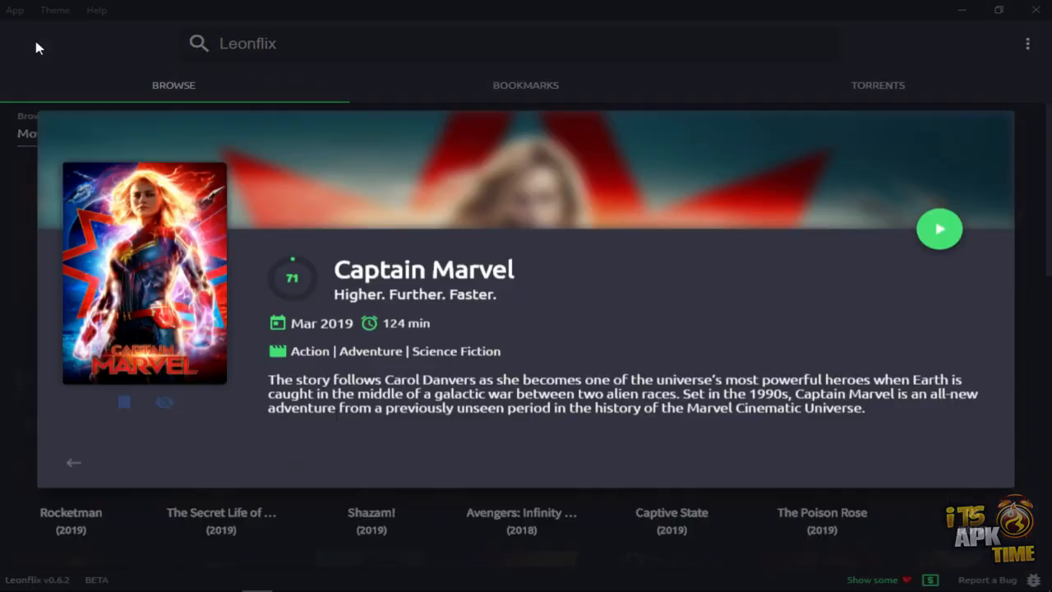